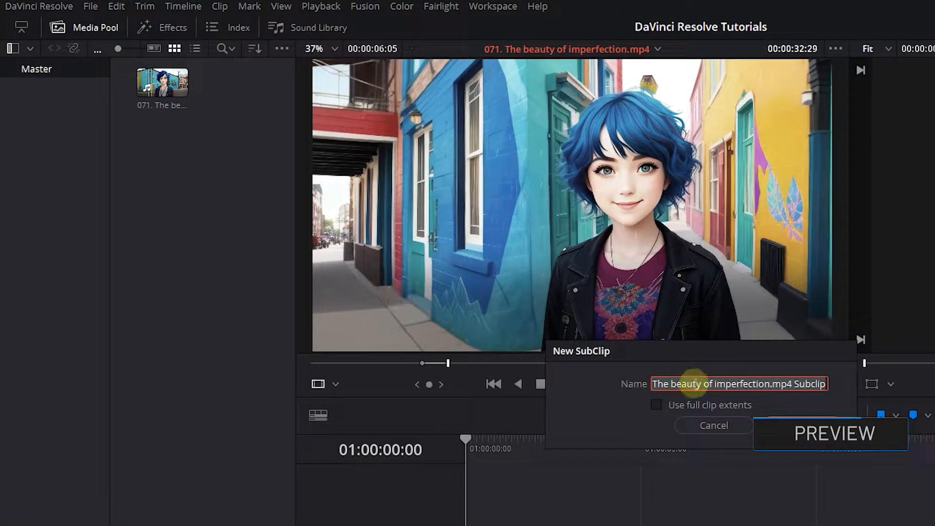
Set in and out points around a roughly six-second section of the source clip
click(712, 426)
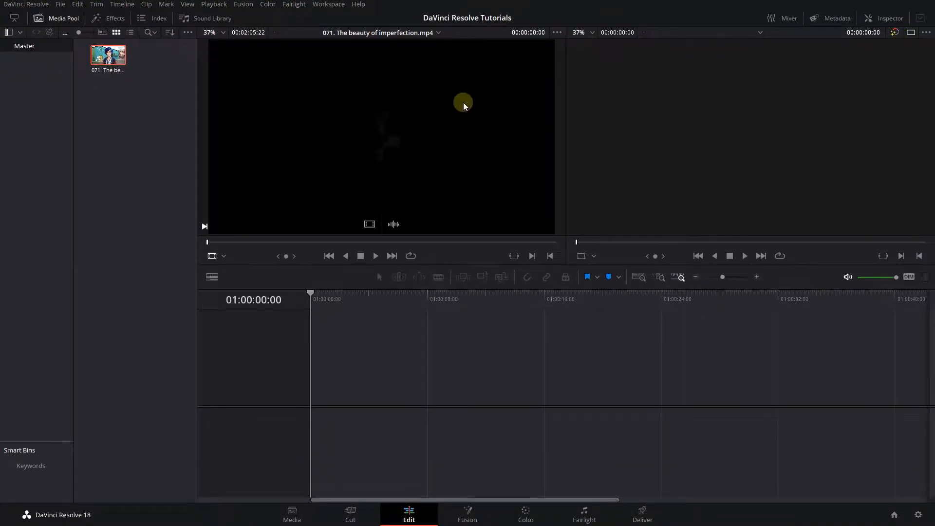
mouse_move(447, 114)
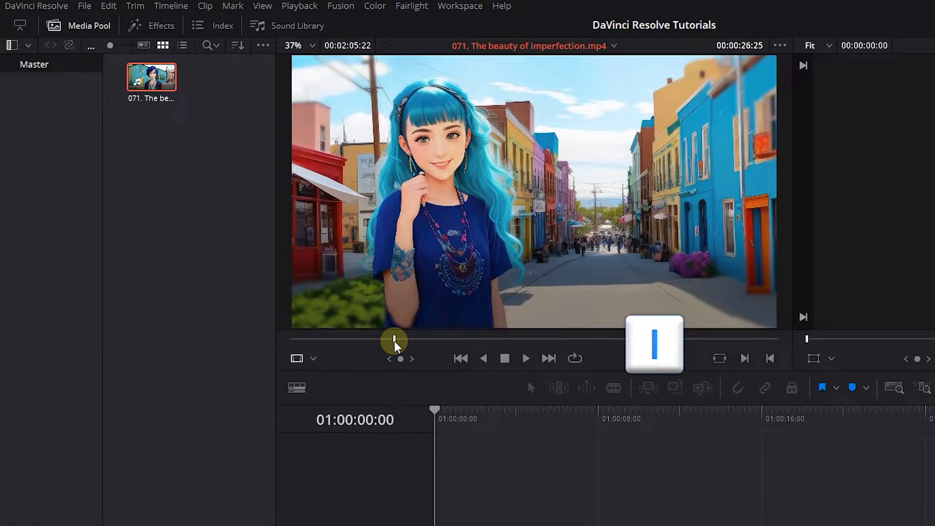
right_click(397, 343)
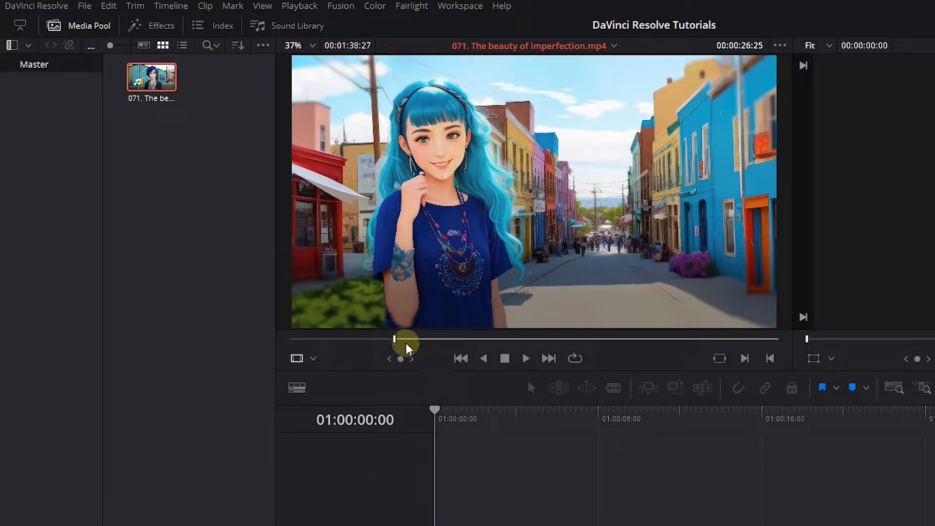
drag(405, 339, 393, 339)
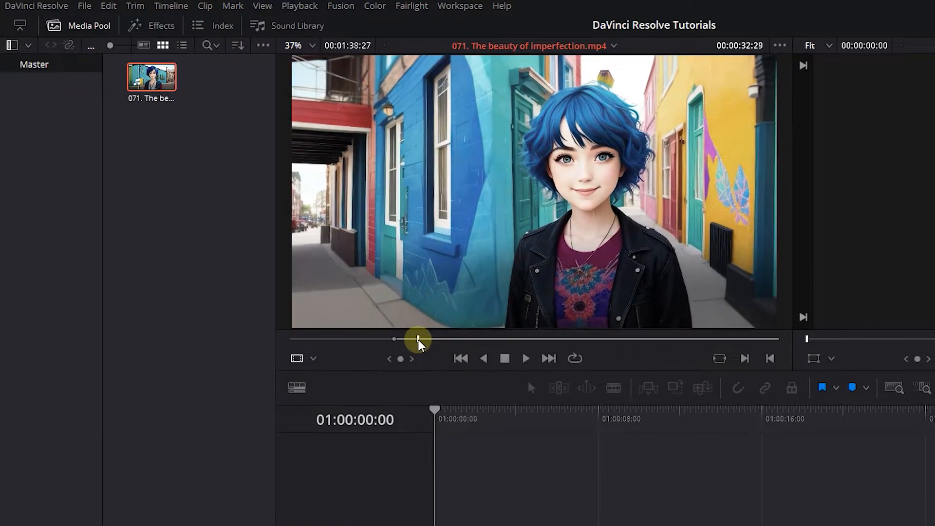
right_click(417, 340)
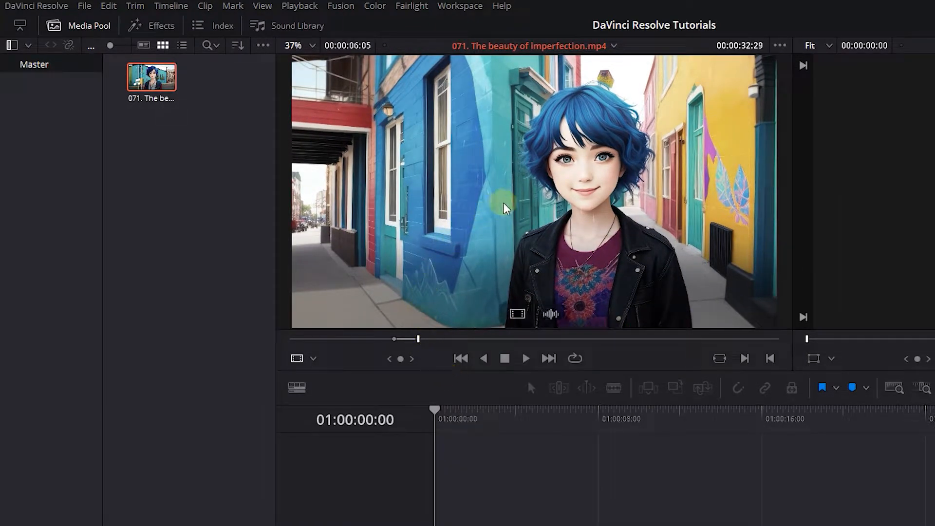
Drag the marked range into the Media Pool and rename the new subclip 'sub 1'
drag(151, 76, 225, 157)
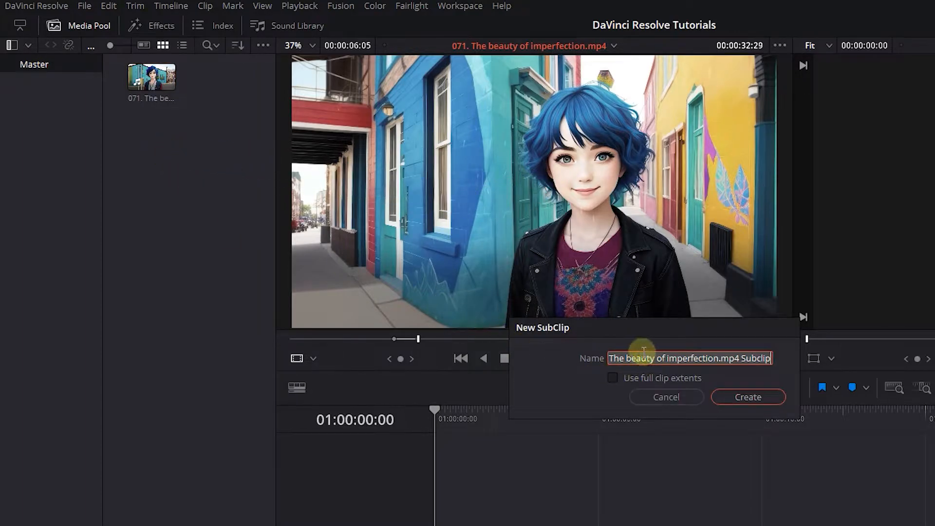
click(747, 396)
text(sub 2)
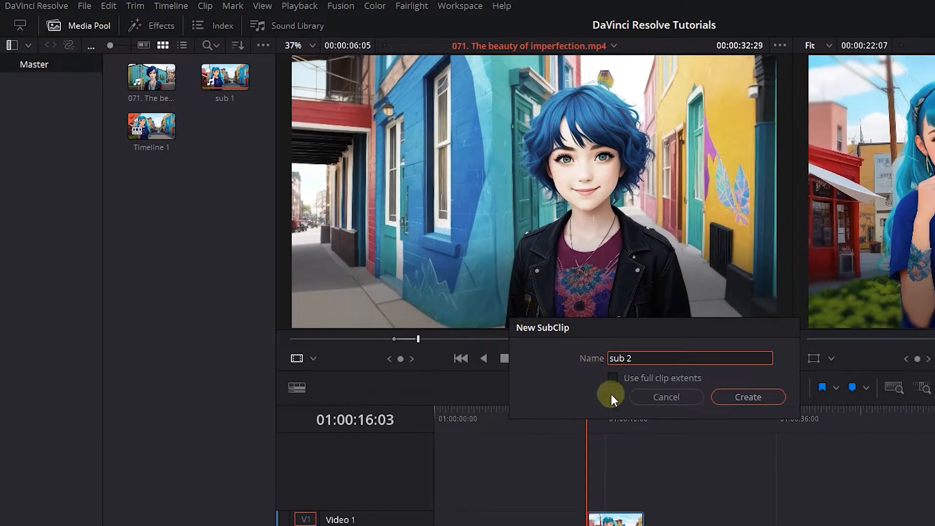
Enable Use full clip extents and create the 'sub 2' subclip
click(613, 378)
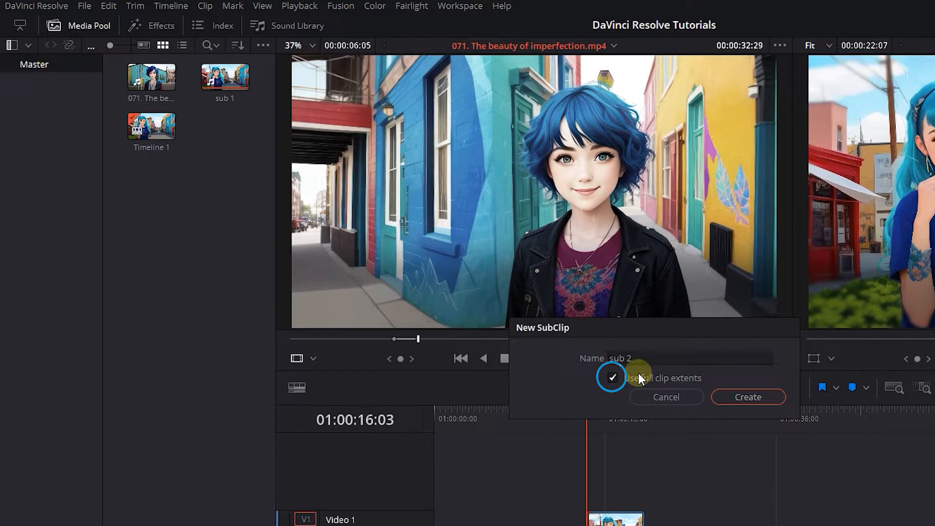
click(747, 396)
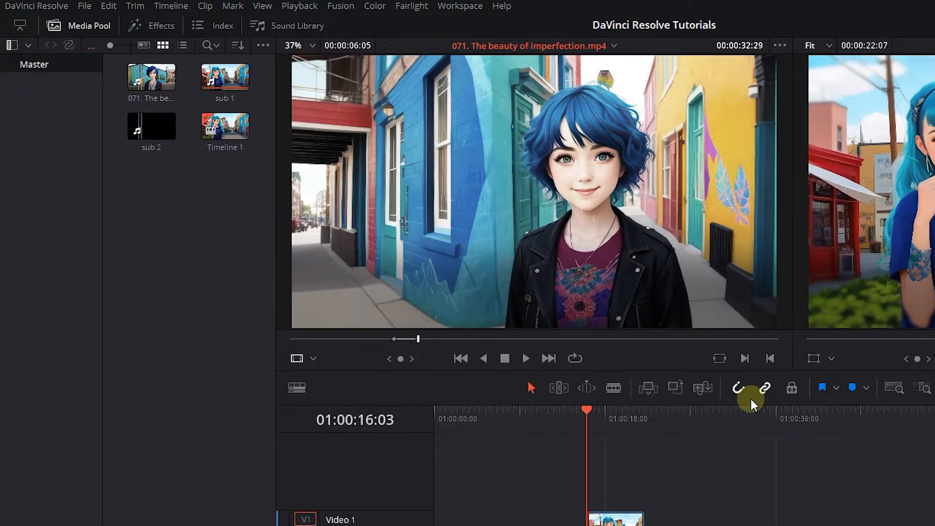